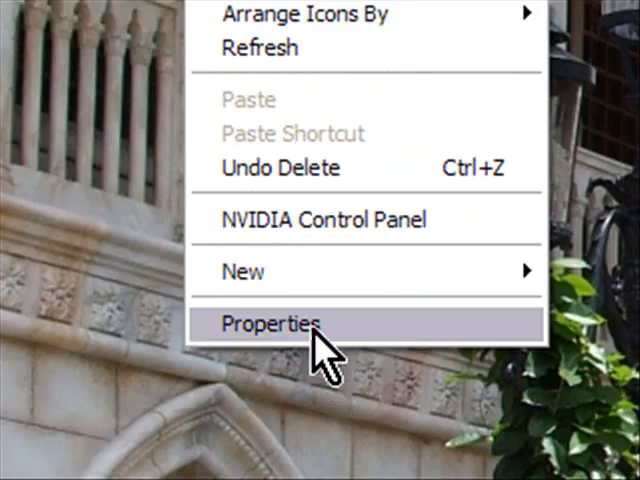
- Enable 'Use large icons' in the Appearance effects and confirm it
{"action": "left_click", "coordinate": [272, 324]}
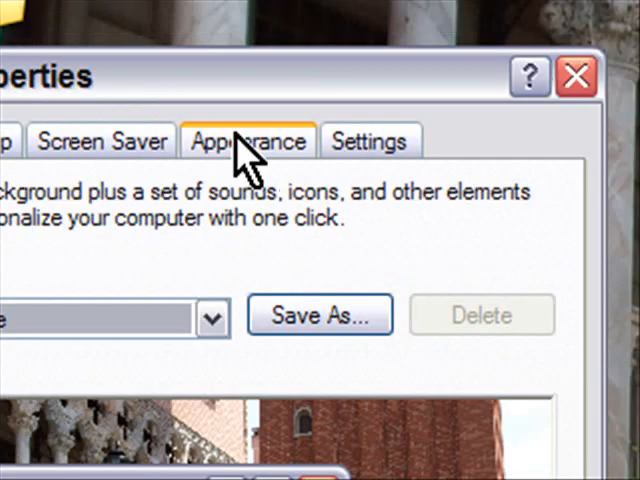
{"action": "left_click", "coordinate": [248, 140]}
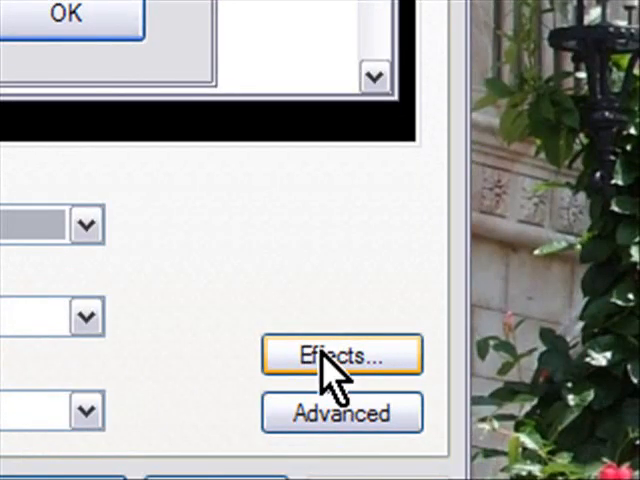
{"action": "left_click", "coordinate": [342, 356]}
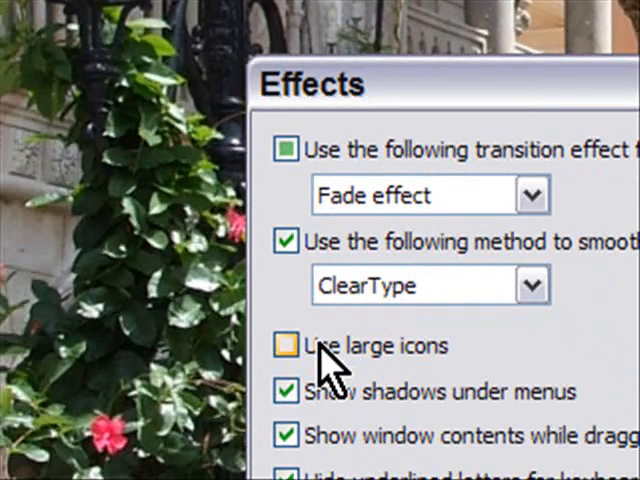
{"action": "left_click", "coordinate": [284, 346]}
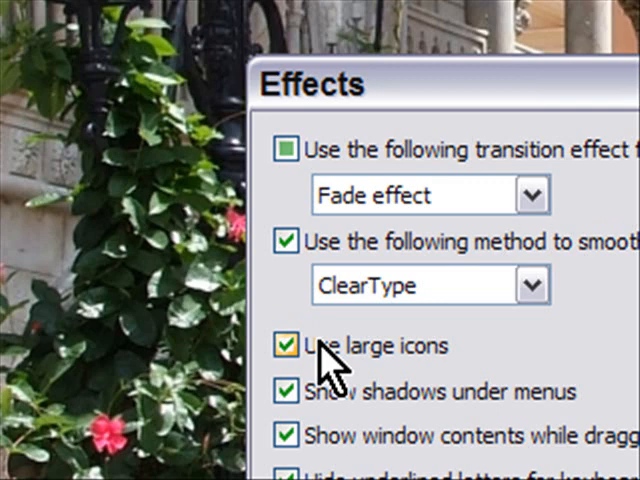
{"action": "left_click", "coordinate": [284, 346]}
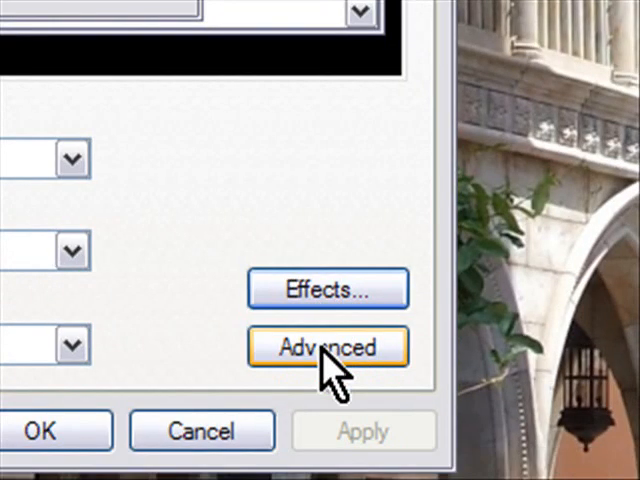
- Set the Icon item's label font to Lucida Sans Unicode at size 10 in Advanced Appearance
{"action": "left_click", "coordinate": [328, 348]}
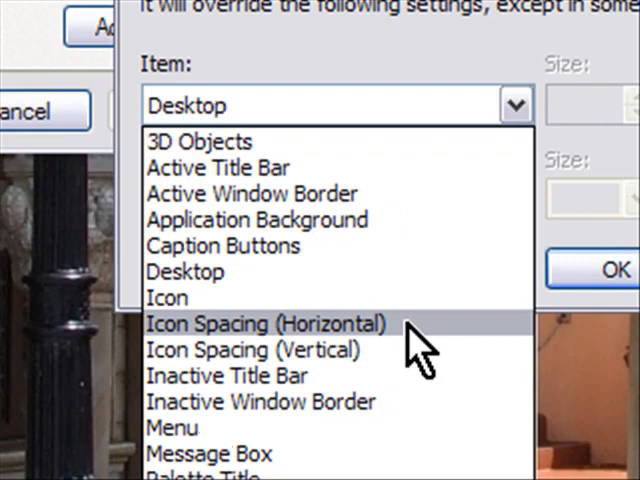
{"action": "mouse_move", "coordinate": [400, 350]}
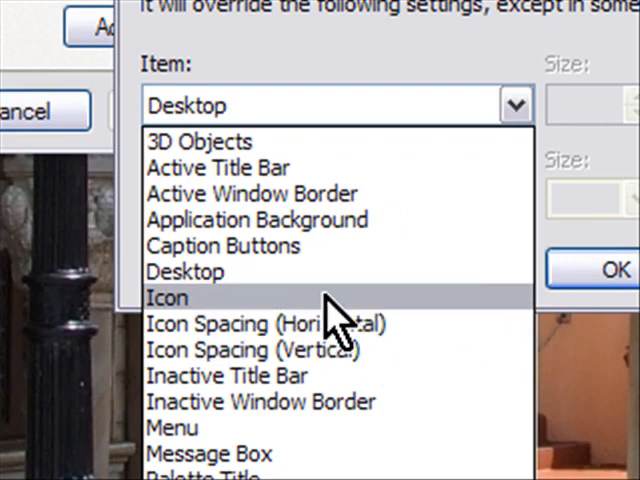
{"action": "left_click", "coordinate": [168, 298]}
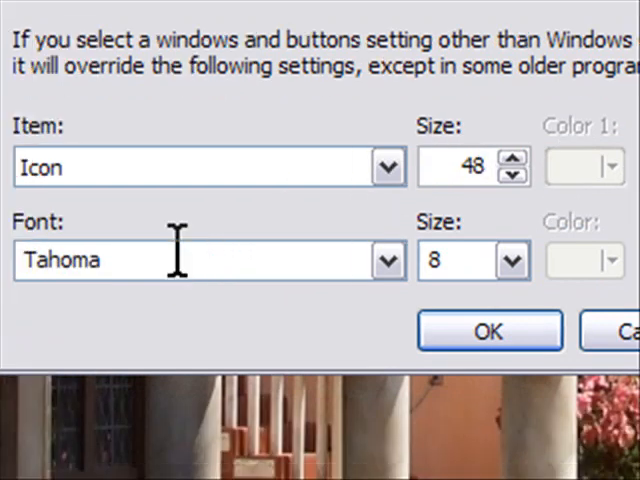
{"action": "mouse_move", "coordinate": [188, 270]}
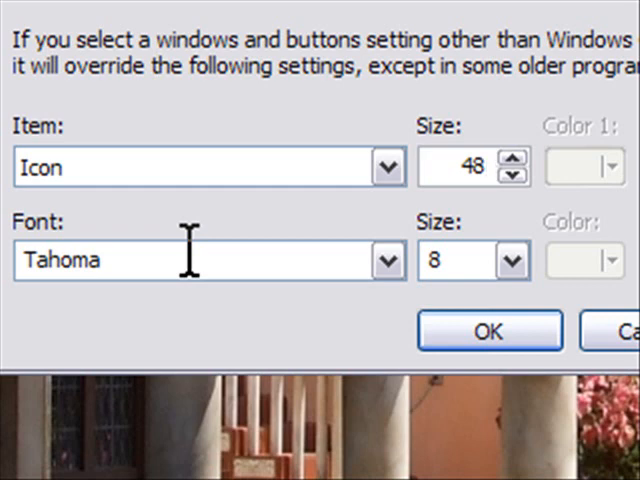
{"action": "mouse_move", "coordinate": [468, 258]}
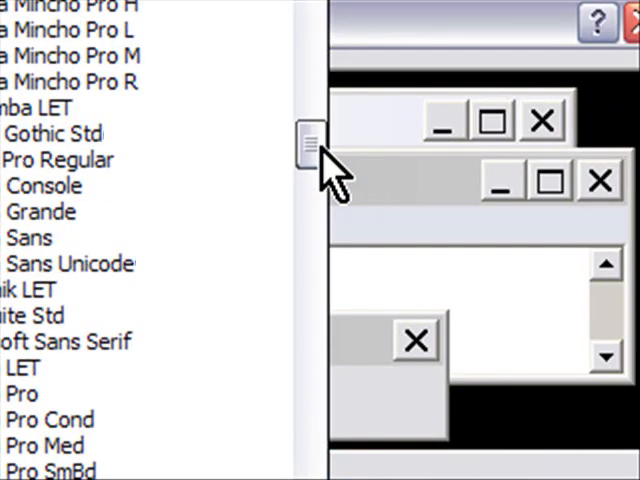
{"action": "left_click", "coordinate": [260, 240]}
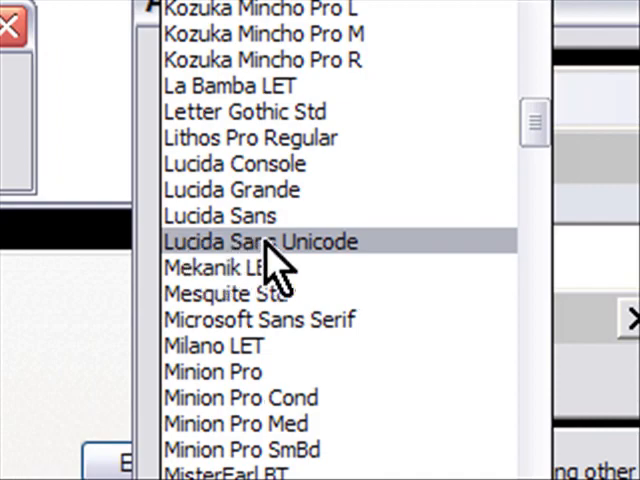
{"action": "left_click", "coordinate": [262, 242]}
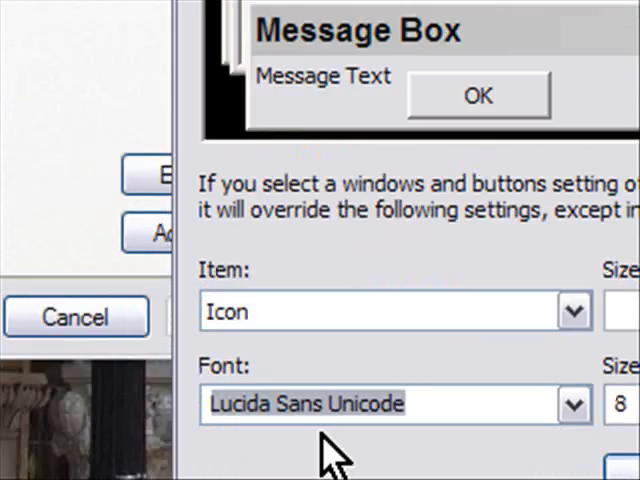
{"action": "left_click", "coordinate": [388, 208]}
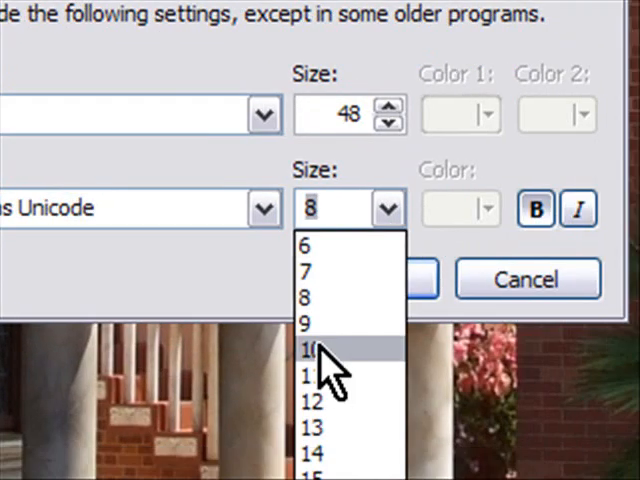
{"action": "left_click", "coordinate": [316, 352]}
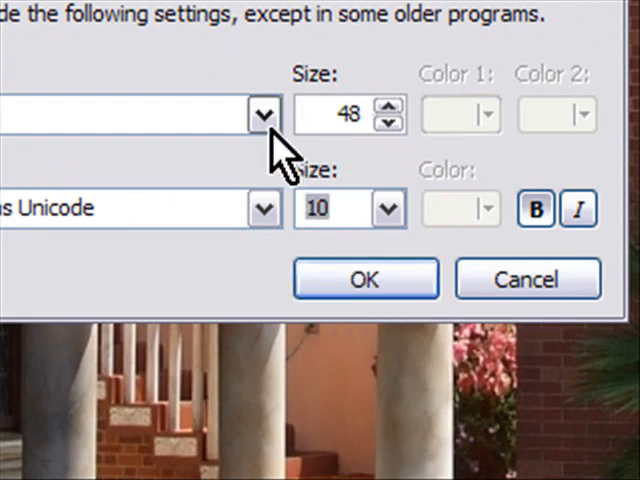
- Set Icon Spacing (Horizontal) to 56 and move on to the next appearance item
{"action": "left_click", "coordinate": [262, 112]}
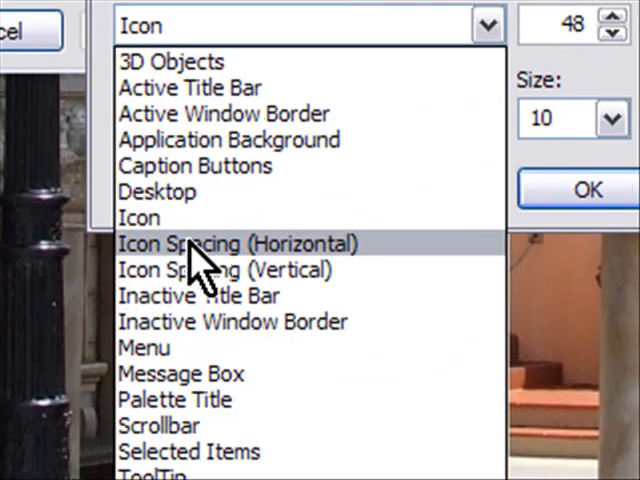
{"action": "left_click", "coordinate": [236, 244]}
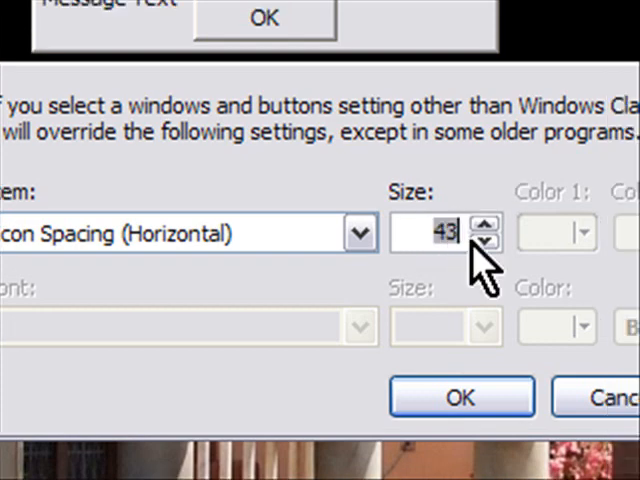
{"action": "left_click", "coordinate": [484, 224]}
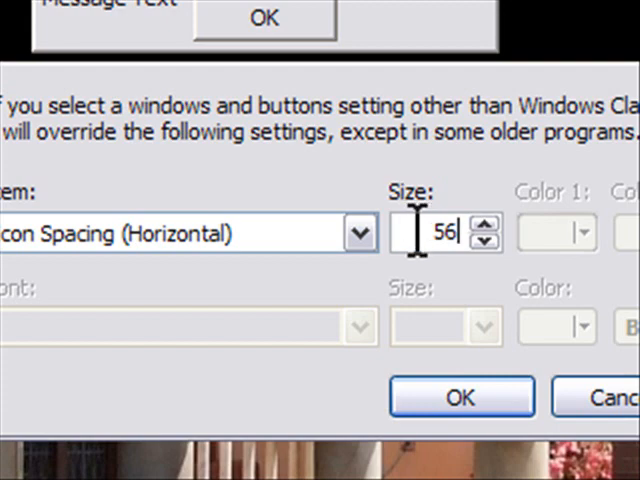
{"action": "left_click", "coordinate": [356, 232]}
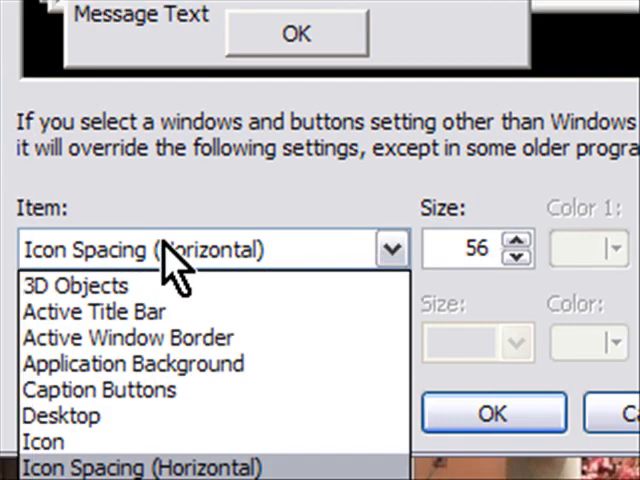
{"action": "left_click", "coordinate": [150, 468]}
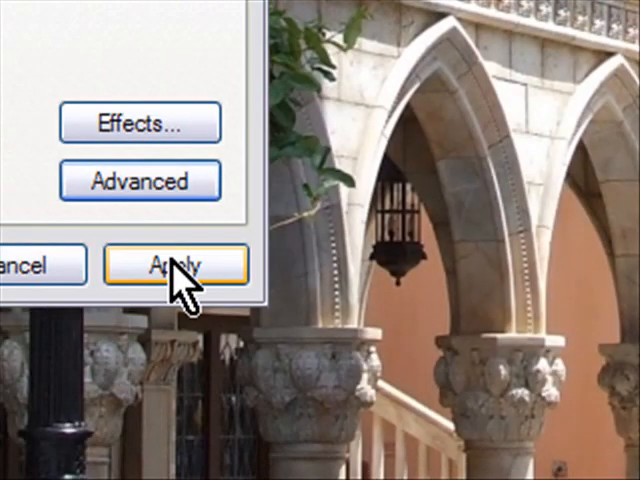
- Apply the appearance settings and align the enlarged desktop icons to the grid
{"action": "left_click", "coordinate": [164, 264]}
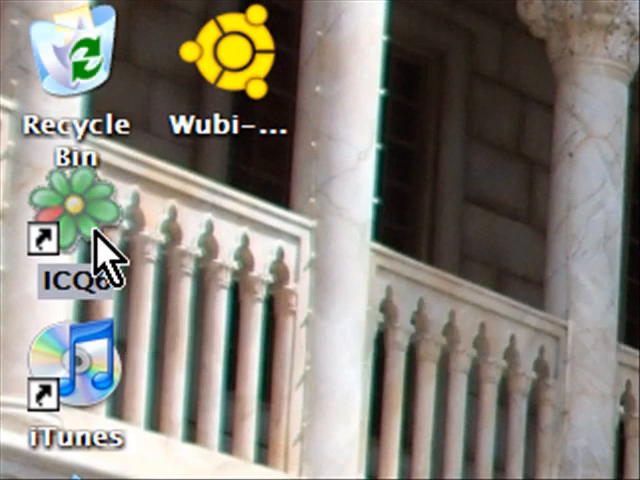
{"action": "scroll", "scroll_direction": "down", "scroll_amount": 3}
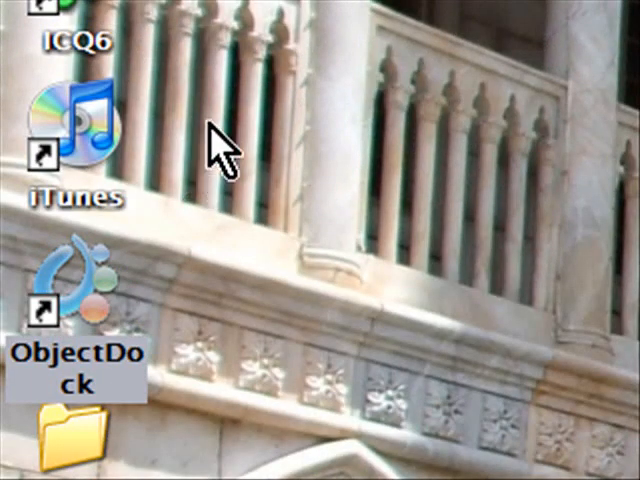
{"action": "right_click", "coordinate": [216, 150]}
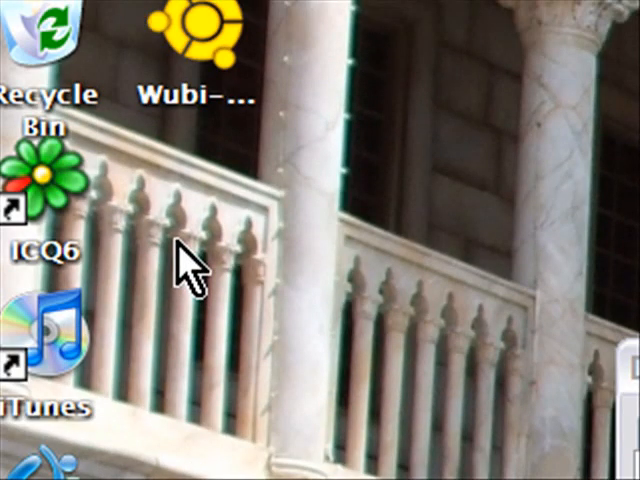
{"action": "right_click", "coordinate": [184, 276]}
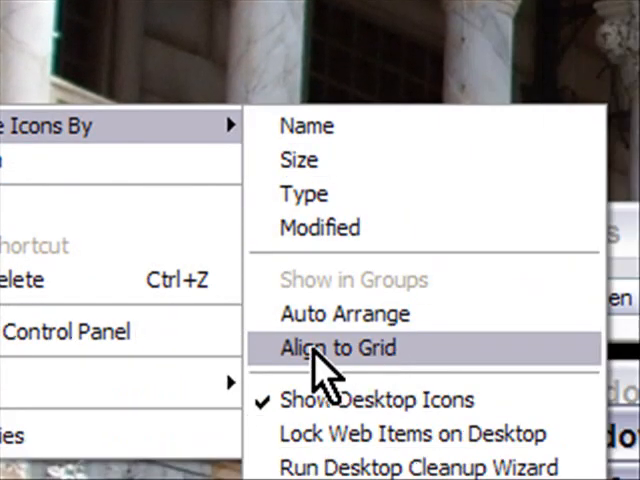
{"action": "left_click", "coordinate": [344, 348]}
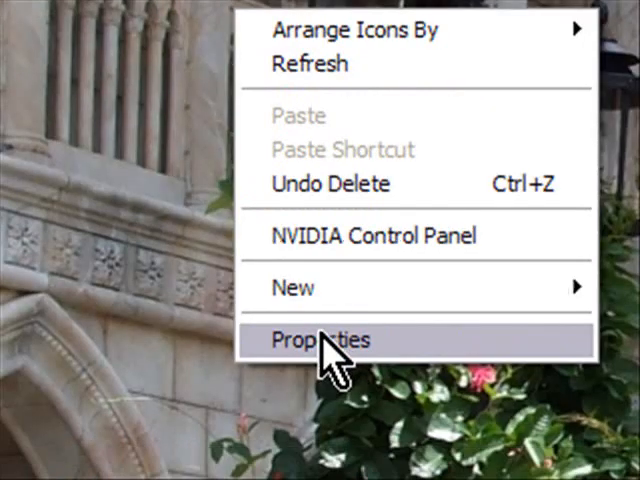
- Reopen Advanced Appearance and select Icon Spacing (Vertical), showing size 56
{"action": "left_click", "coordinate": [326, 340]}
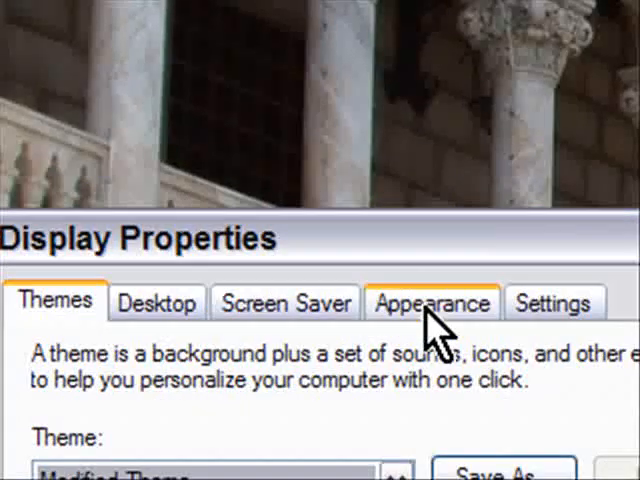
{"action": "left_click", "coordinate": [432, 302]}
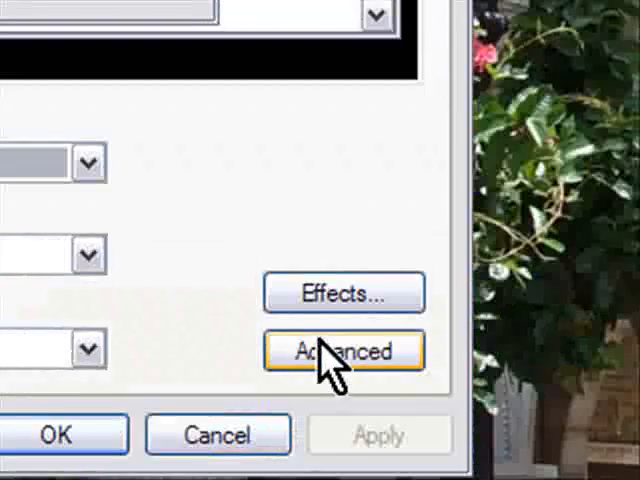
{"action": "left_click", "coordinate": [344, 350]}
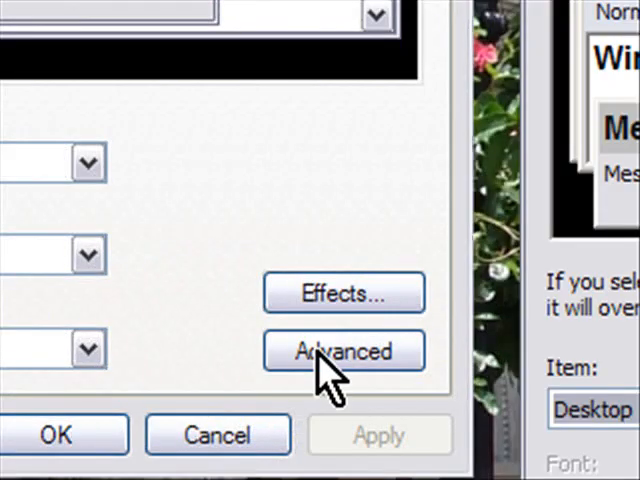
{"action": "left_click", "coordinate": [344, 350]}
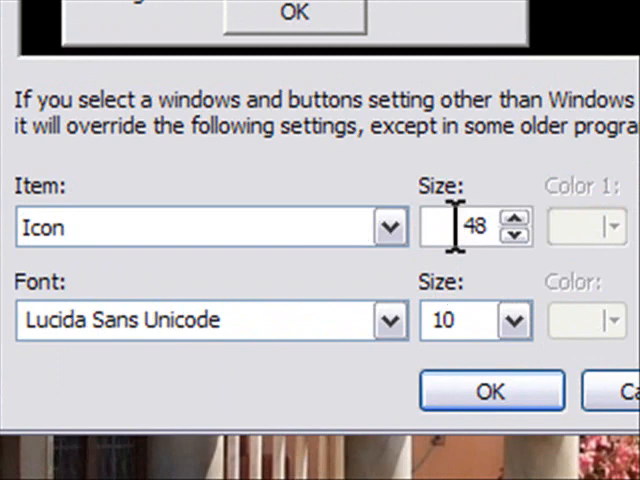
{"action": "mouse_move", "coordinate": [168, 320]}
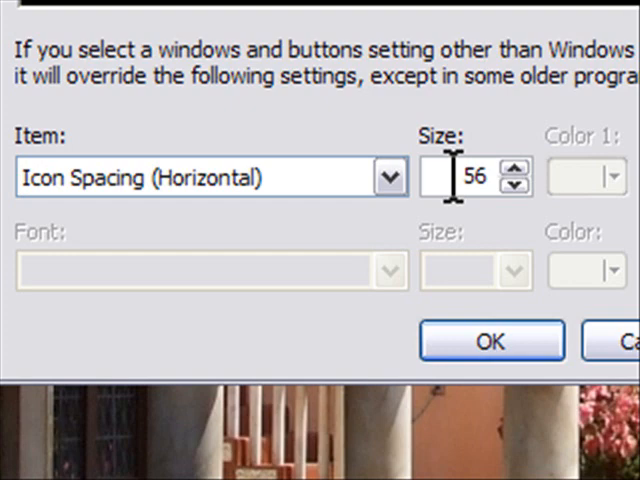
{"action": "left_click", "coordinate": [388, 176]}
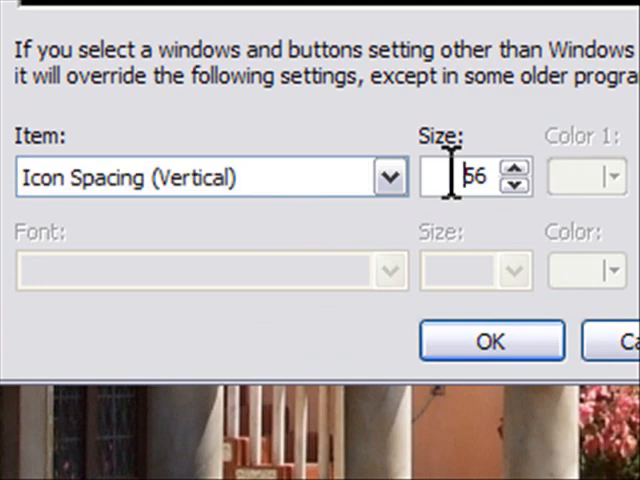
{"action": "mouse_move", "coordinate": [488, 356]}
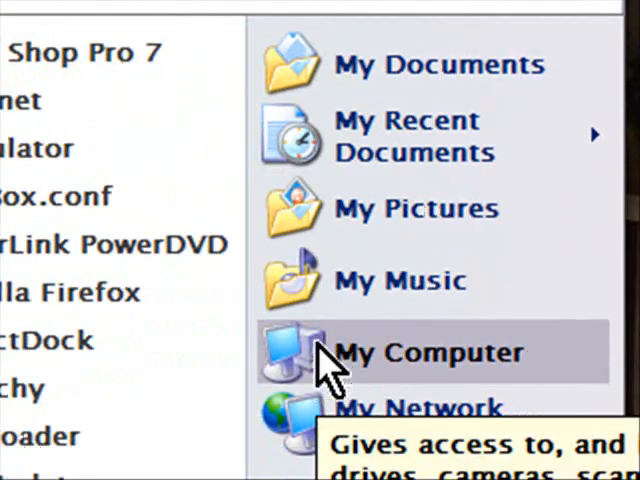
{"action": "mouse_move", "coordinate": [96, 230]}
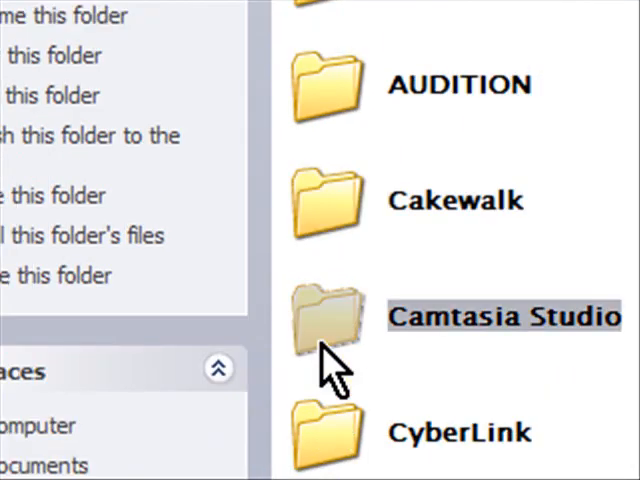
- Scroll the Program Files folder down to the ICQ folder
{"action": "scroll", "scroll_direction": "down", "scroll_amount": 3}
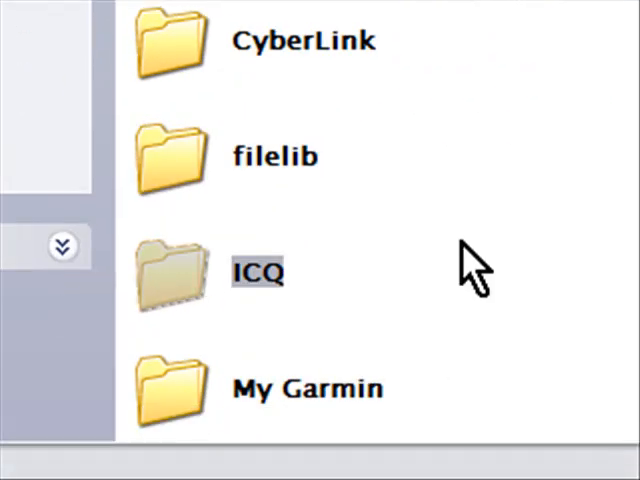